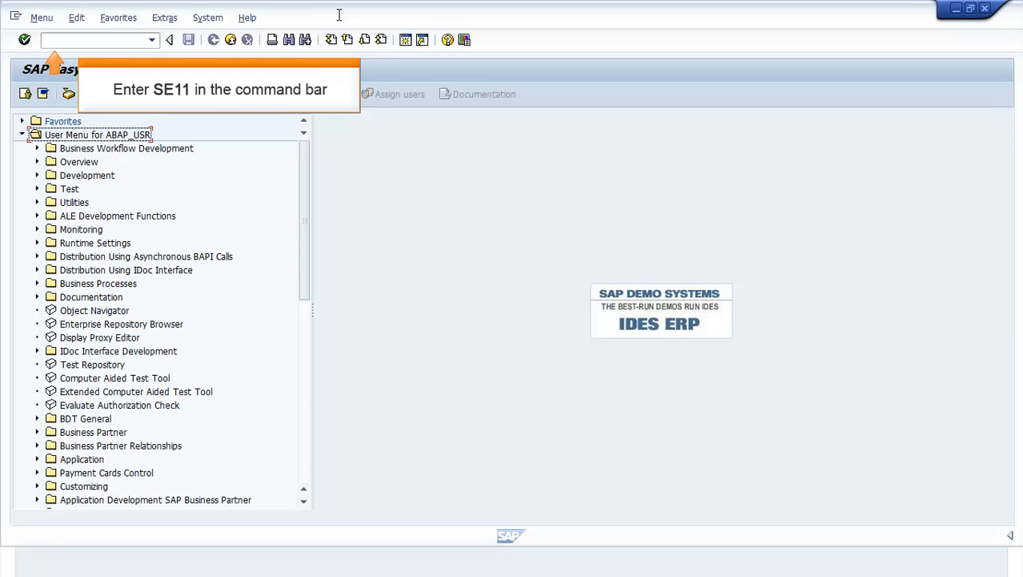
Step: Run transaction SE11 to reach the ABAP Dictionary initial screen
type("S")
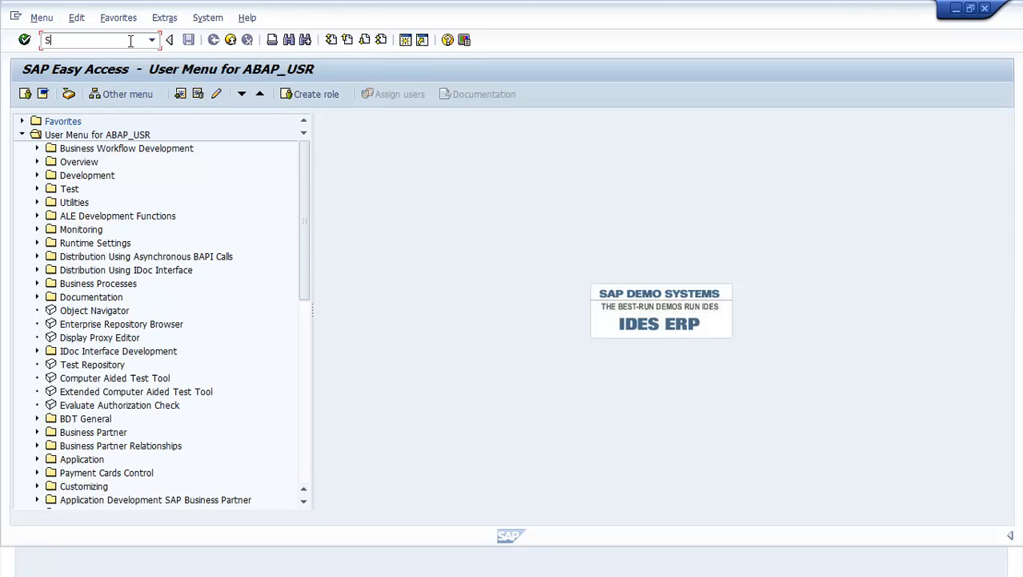
type("E11")
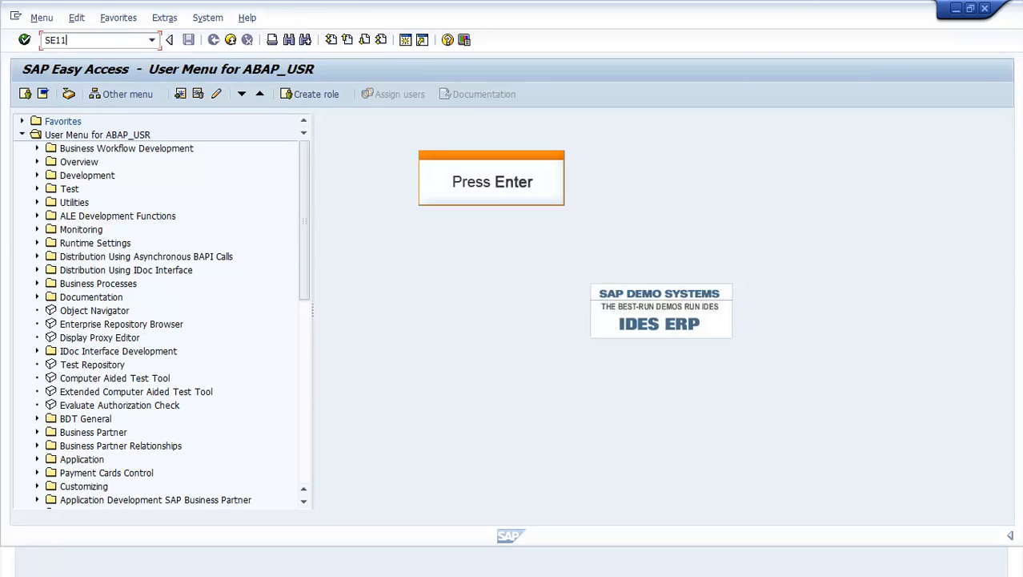
key("Return")
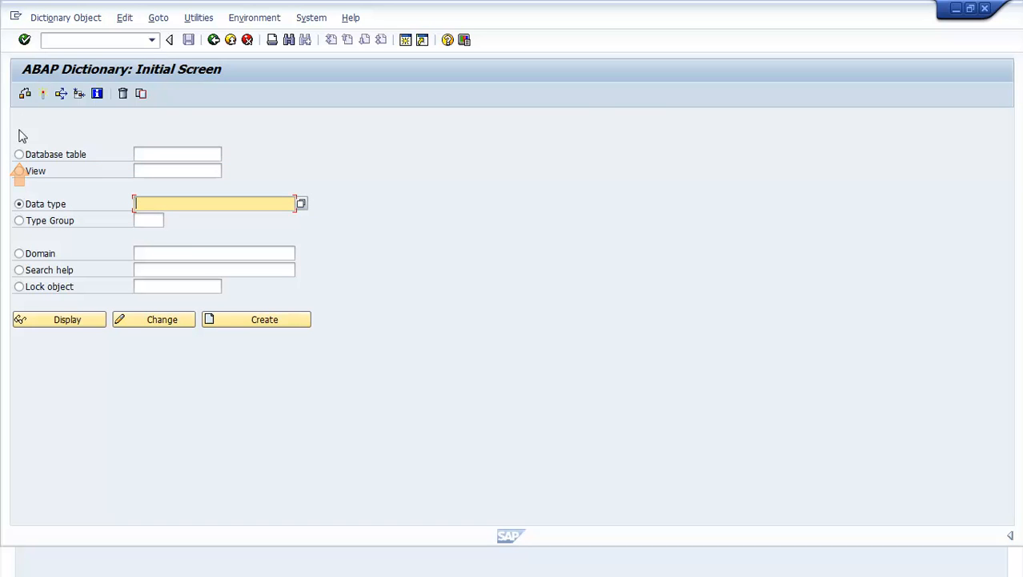
Step: Start creating the new database table ZTRANSP in the ABAP Dictionary
left_click(18, 154)
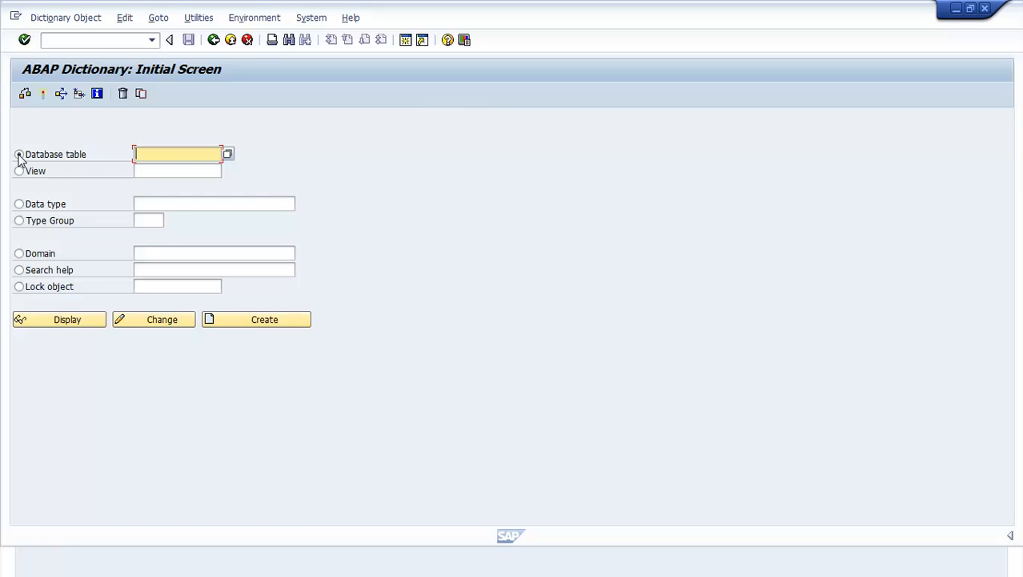
type("ZTRANSP")
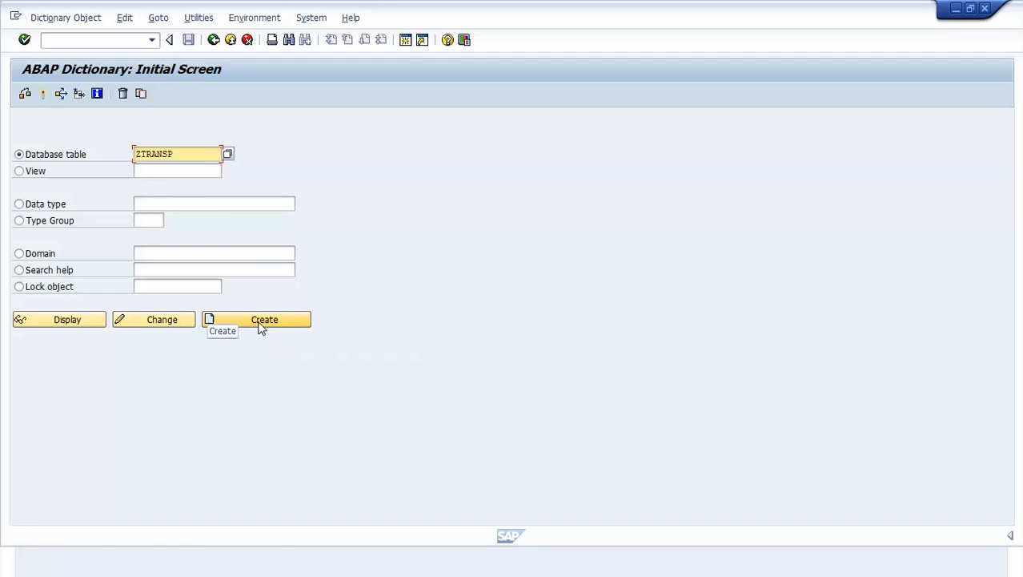
left_click(264, 318)
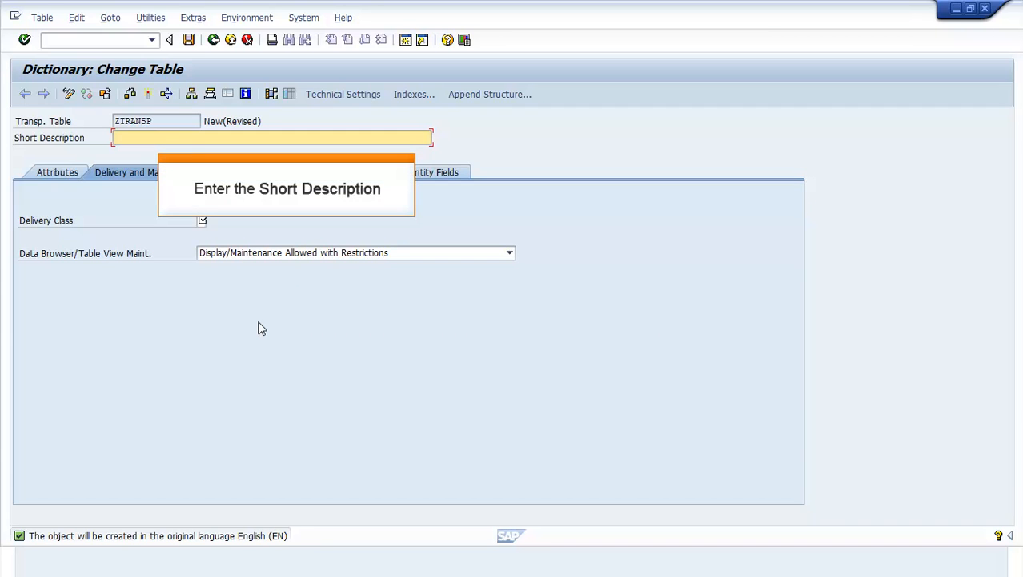
Step: Give ZTRANSP the description 'Transparent Table' and delivery class A, showing its field list
type("Transparent Table")
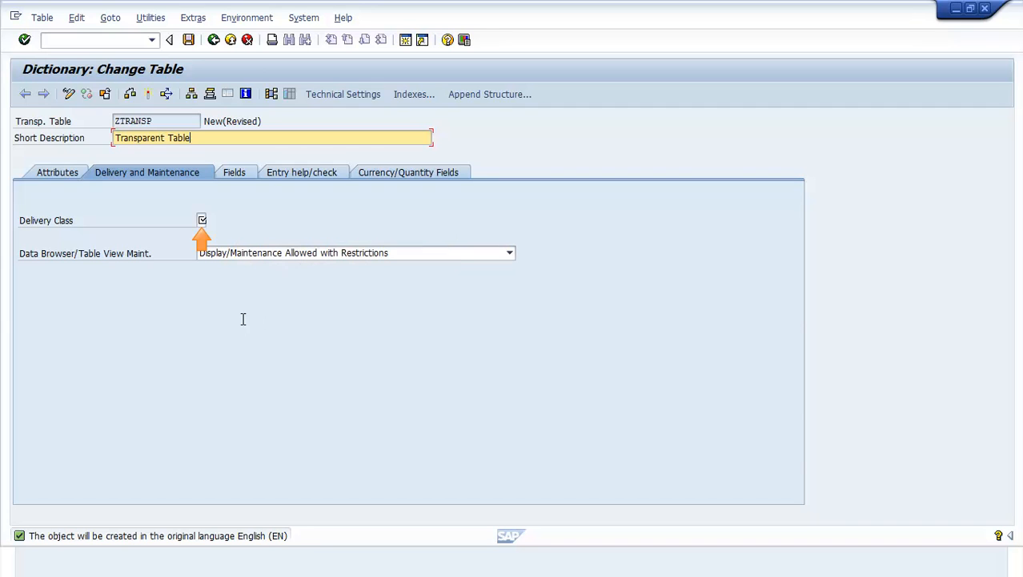
left_click(204, 220)
type("A")
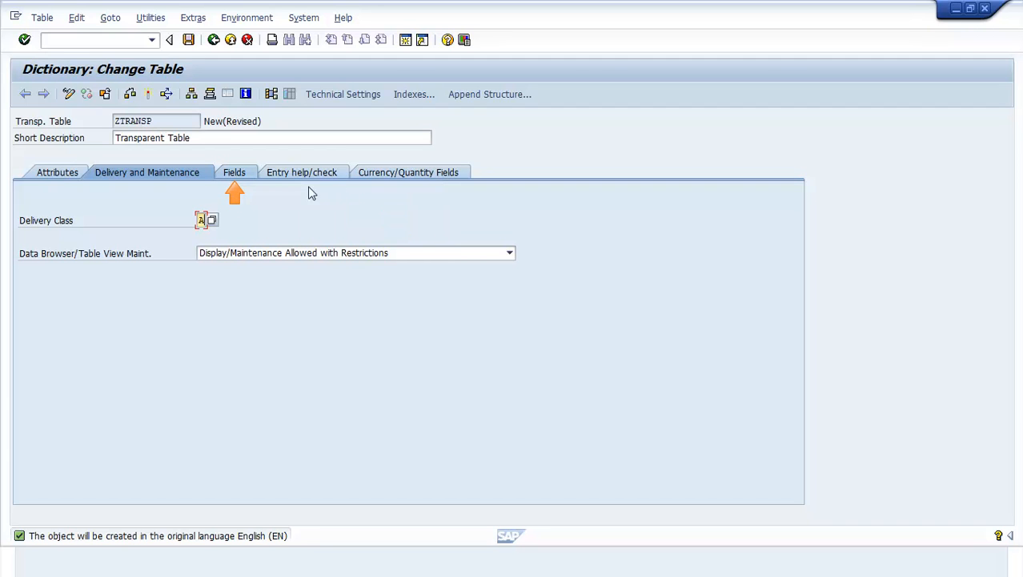
left_click(233, 171)
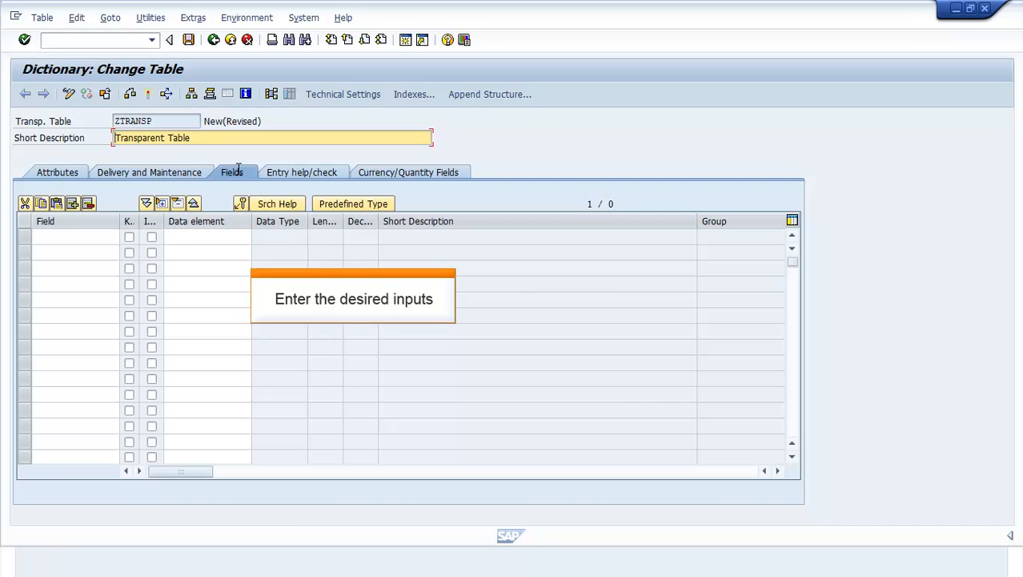
Step: Add key fields MANDT and MATNR with initial values, plus MAKTX, with matching data elements
left_click(72, 236)
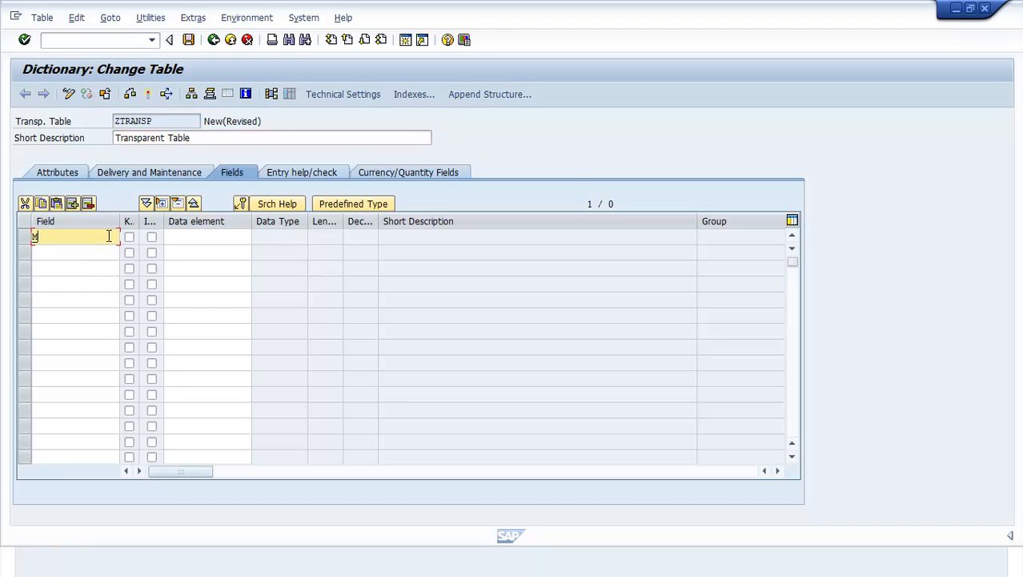
type("MANDT")
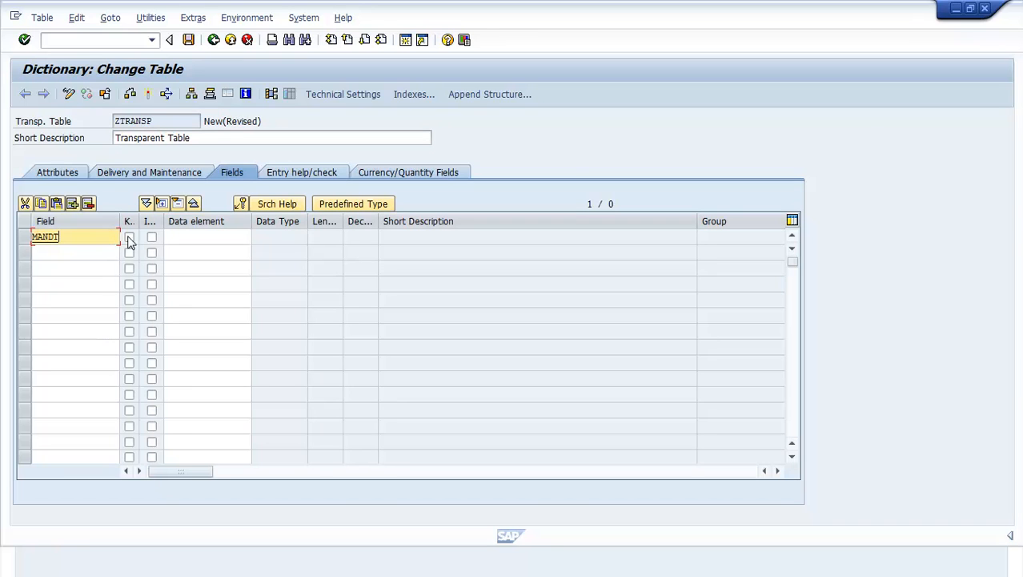
left_click(129, 236)
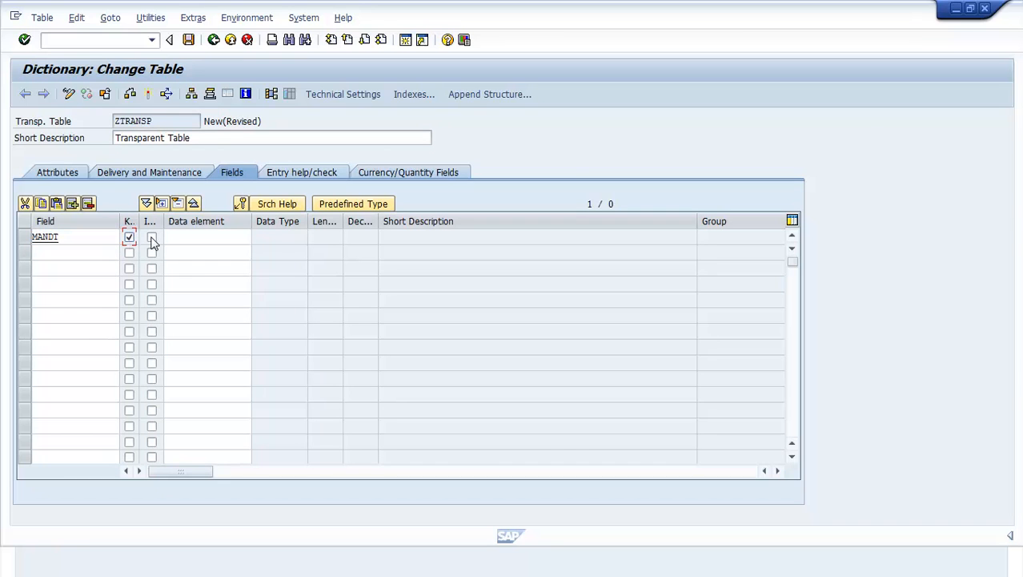
left_click(152, 237)
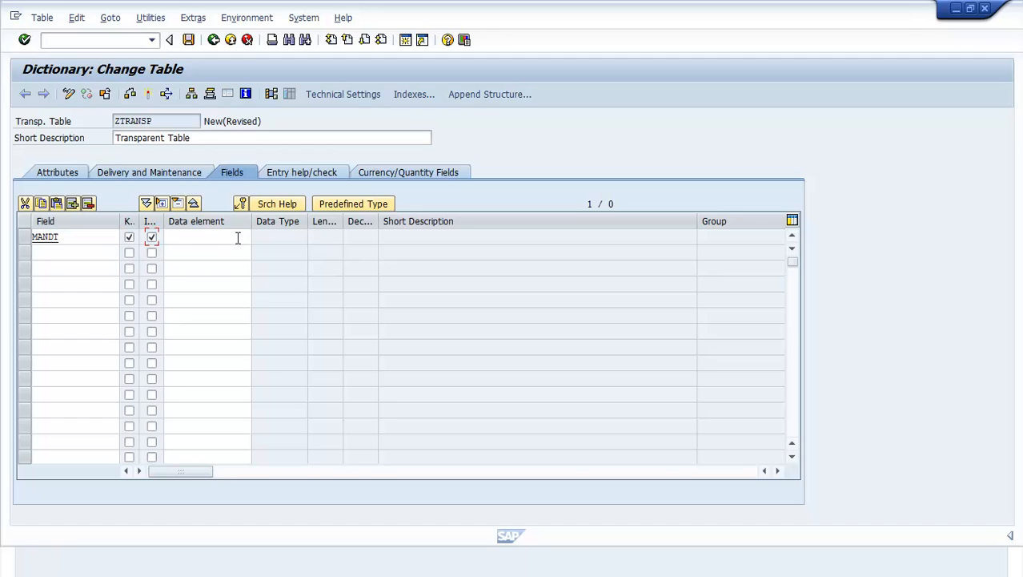
type("MANDT")
left_click(75, 252)
type("MATNR")
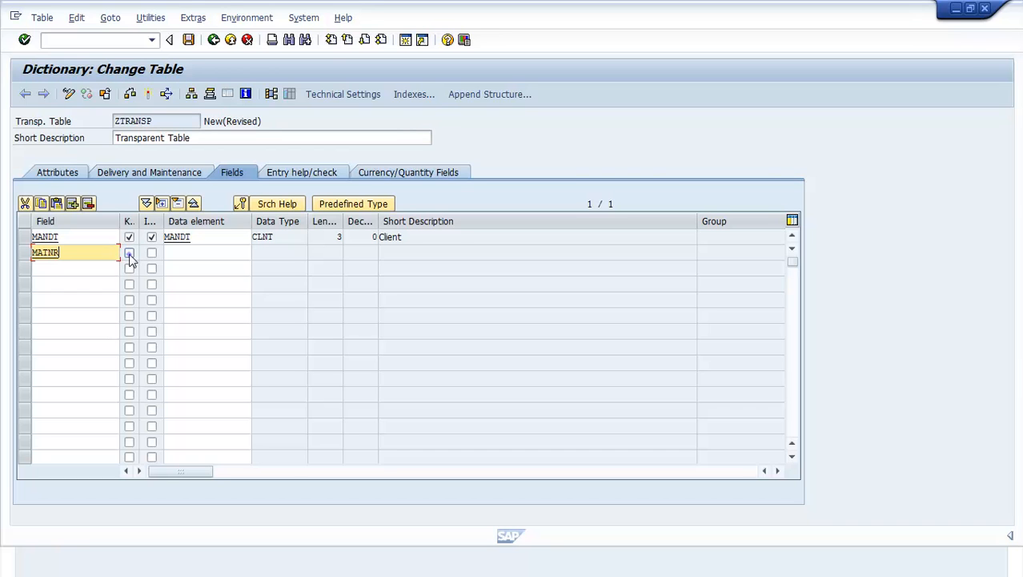
left_click(129, 252)
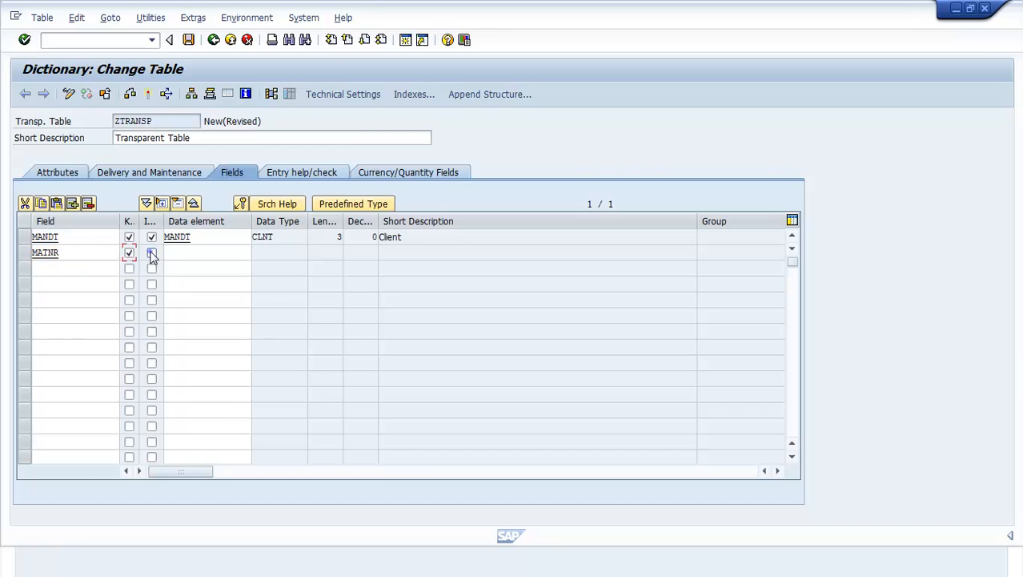
left_click(152, 252)
type("MAKTX")
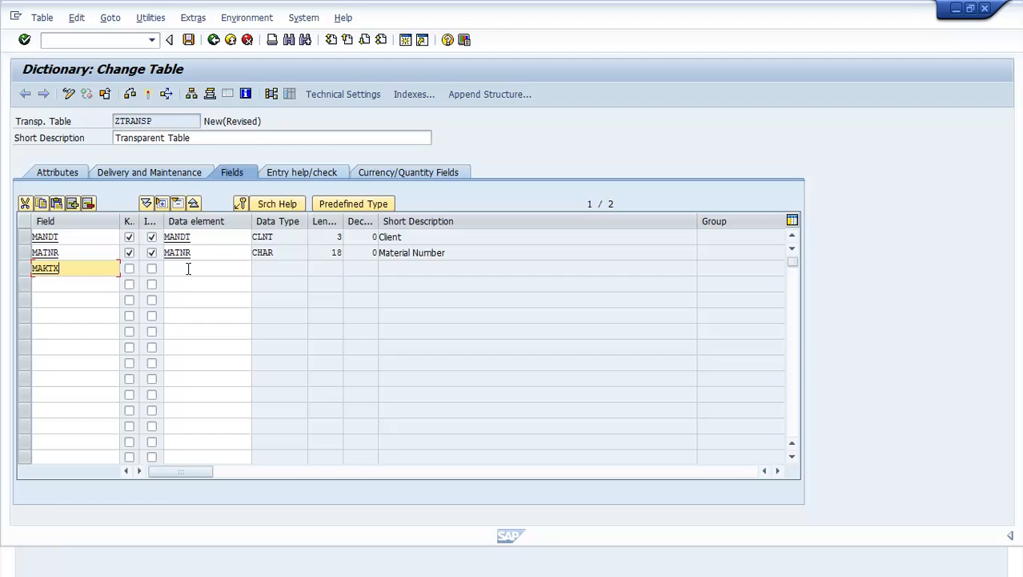
left_click(207, 268)
type("MAKTX")
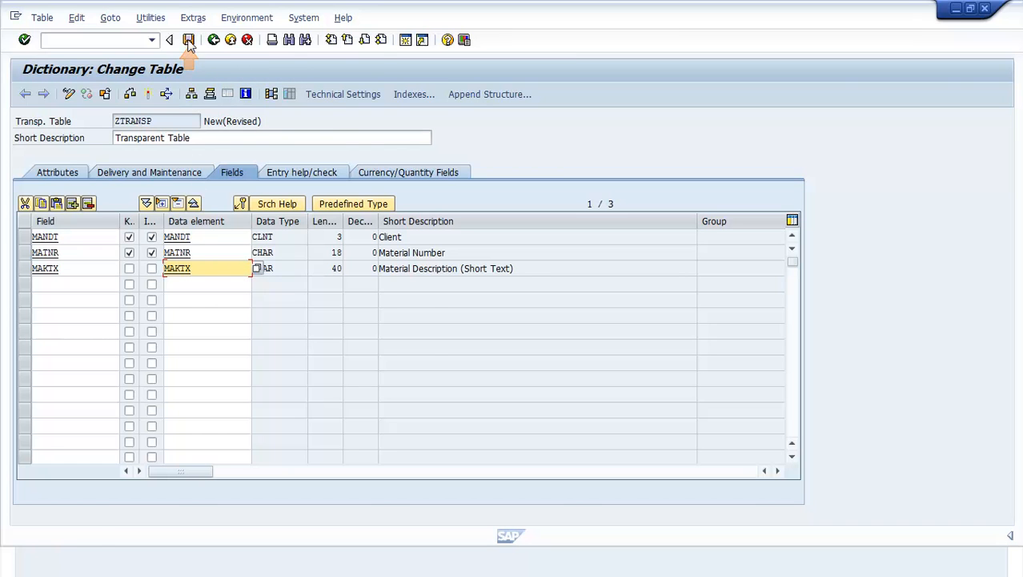
Step: Save table ZTRANSP as a local object
left_click(188, 39)
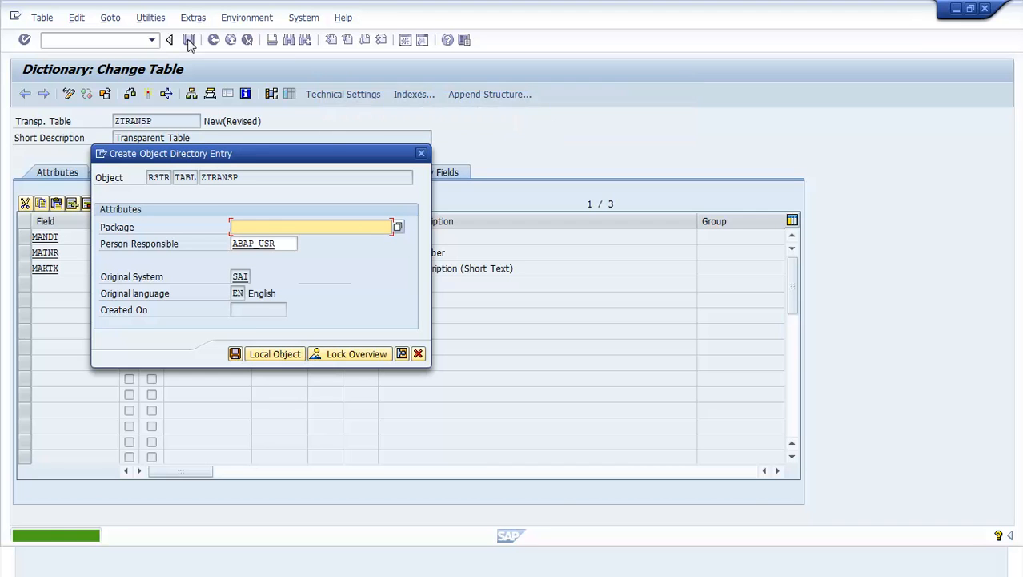
mouse_move(275, 353)
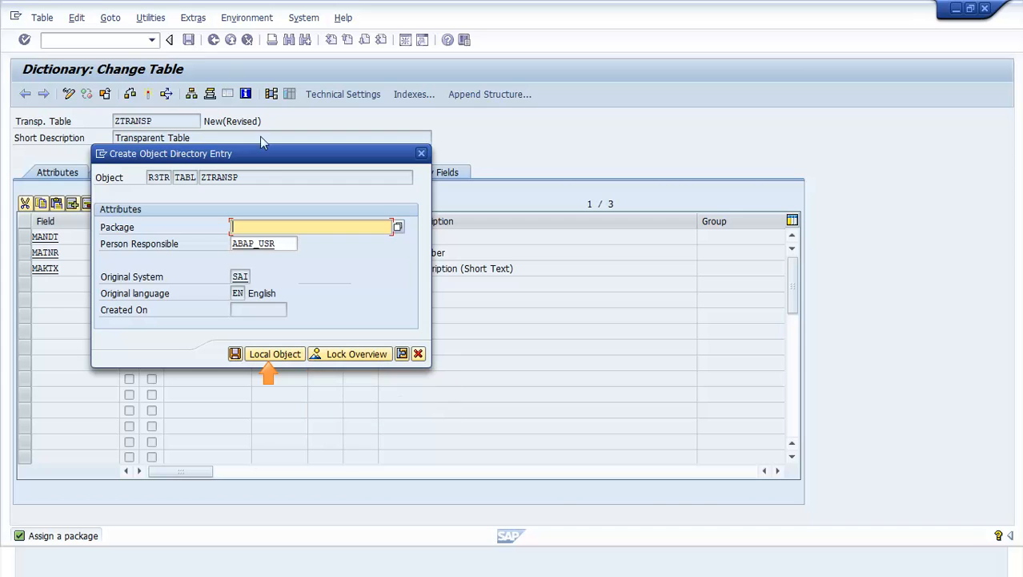
left_click(274, 353)
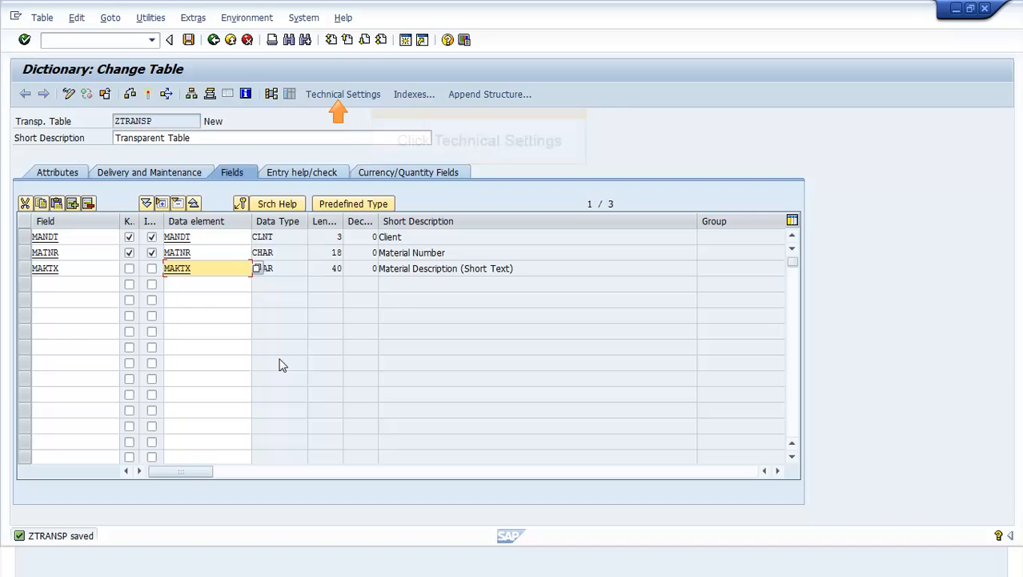
Step: Save ZTRANSP's technical settings with data class APPLO and size category 0, then go back
left_click(342, 94)
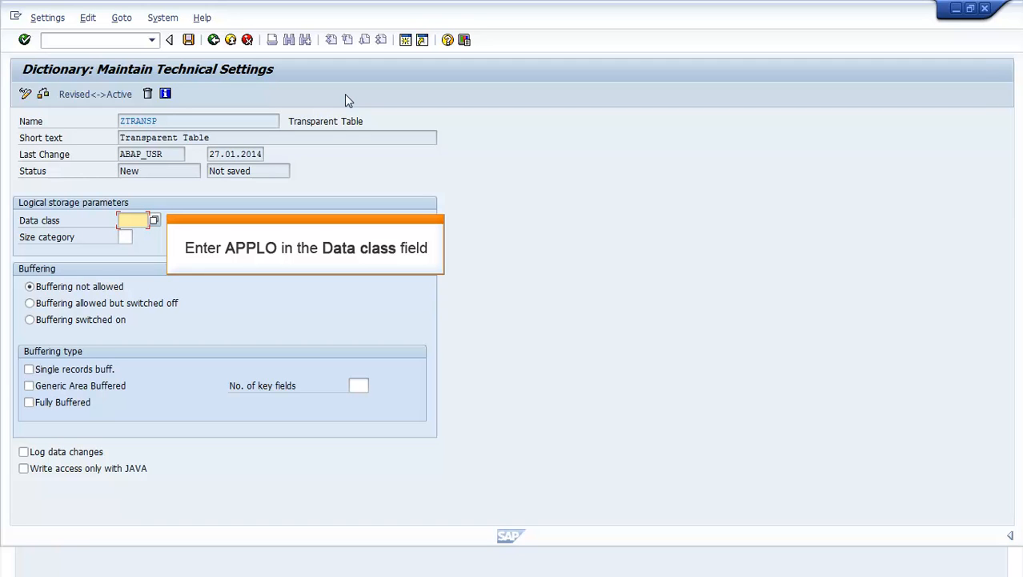
type("APPLO")
left_click(124, 236)
type("0")
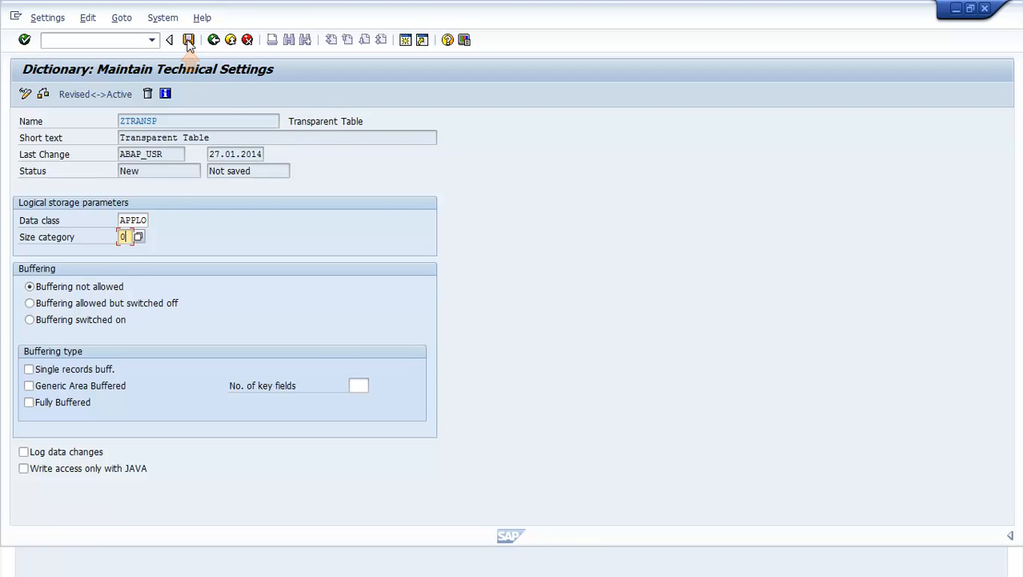
left_click(189, 40)
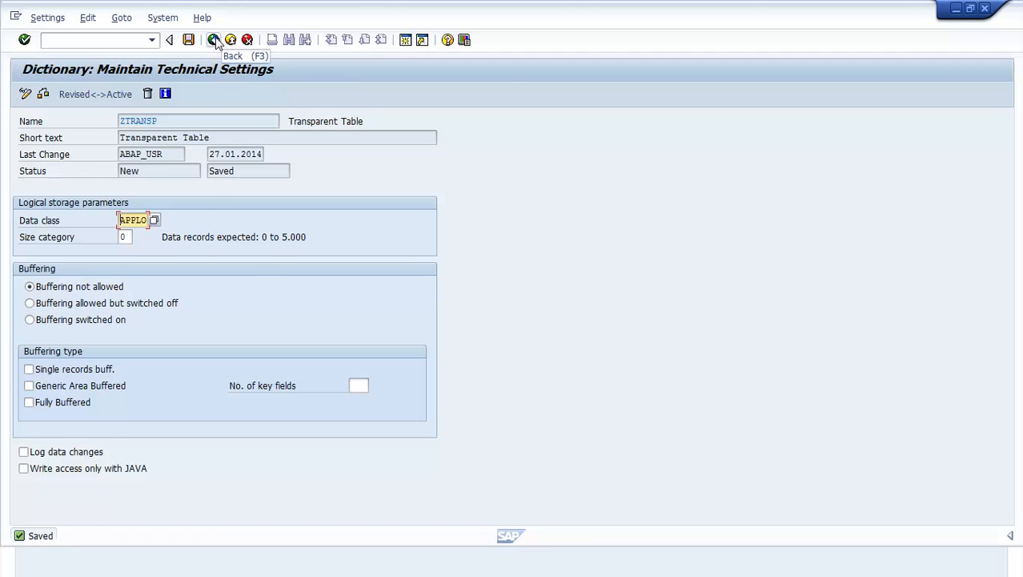
left_click(215, 39)
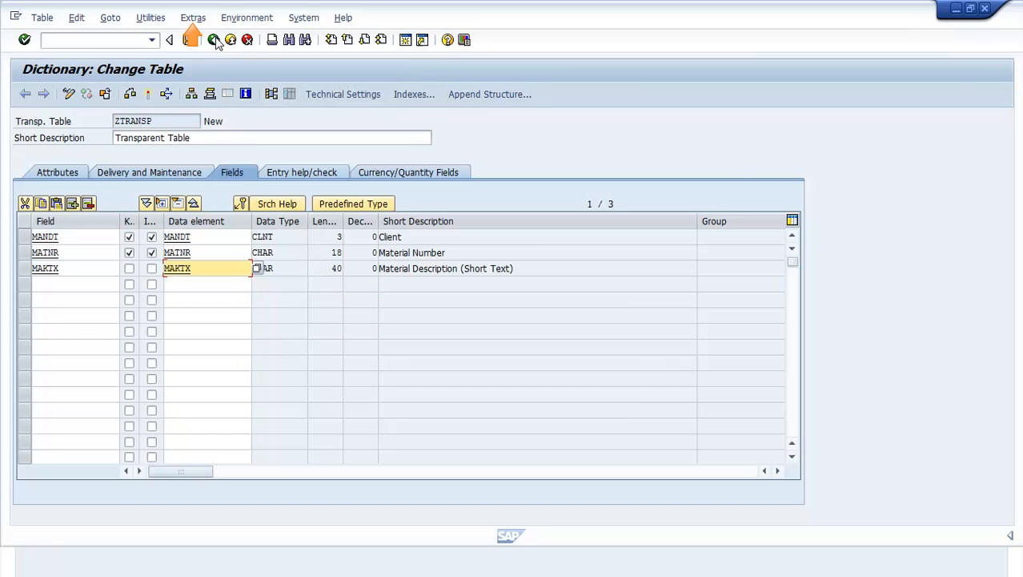
Step: Set ZTRANSP's enhancement category to 'Can be enhanced (character-type)' via Extras
left_click(193, 17)
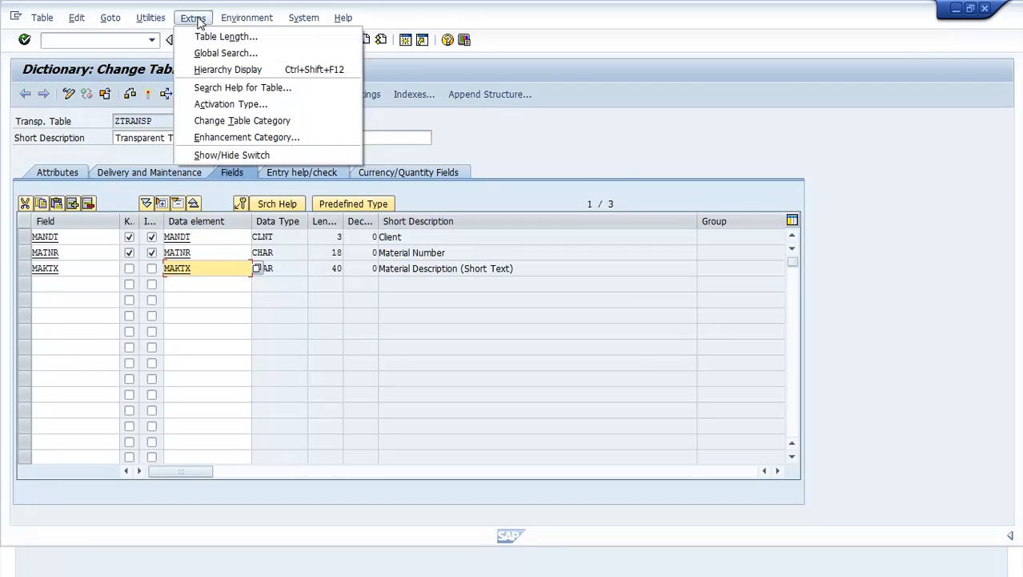
mouse_move(246, 137)
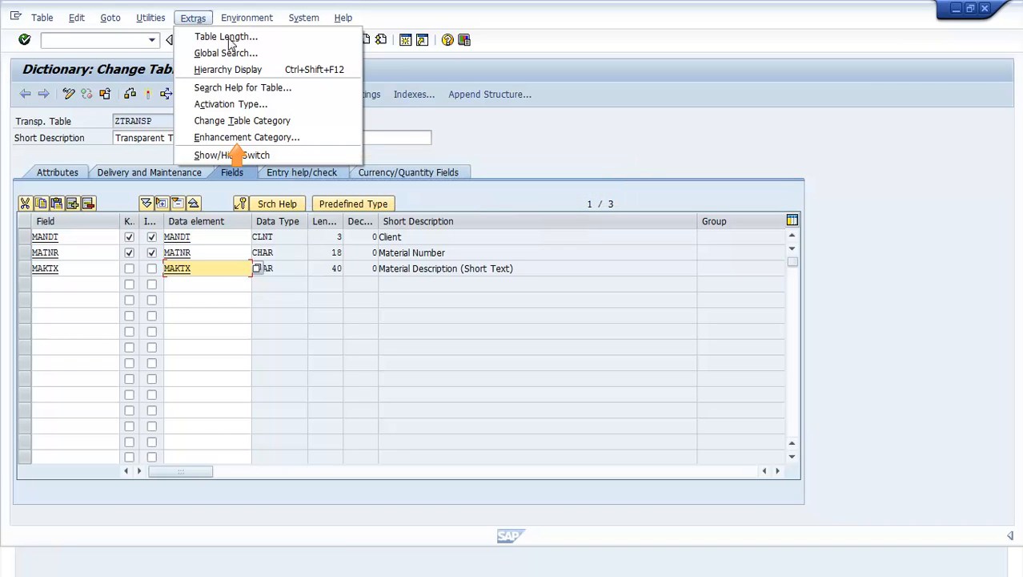
left_click(247, 137)
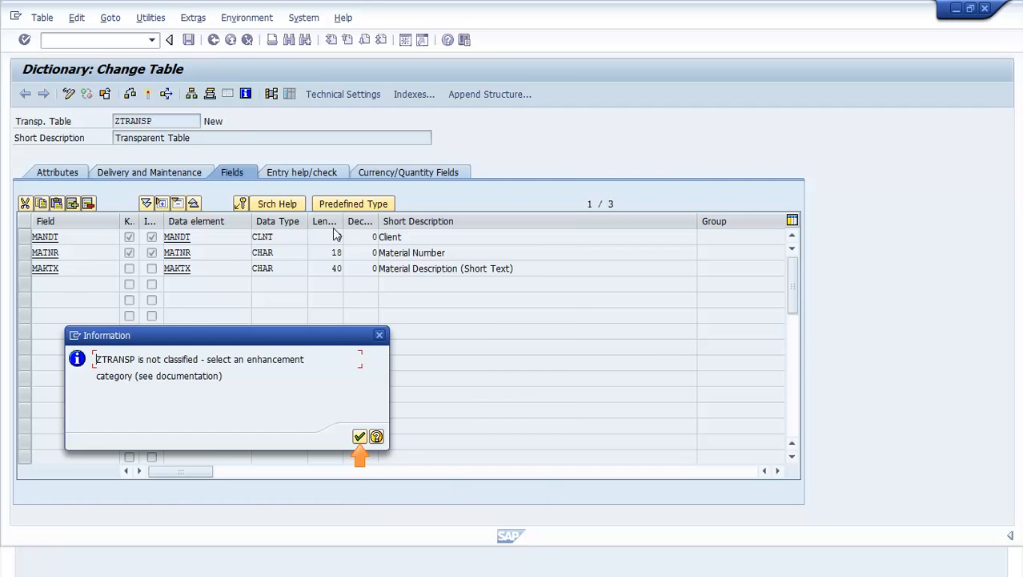
left_click(359, 436)
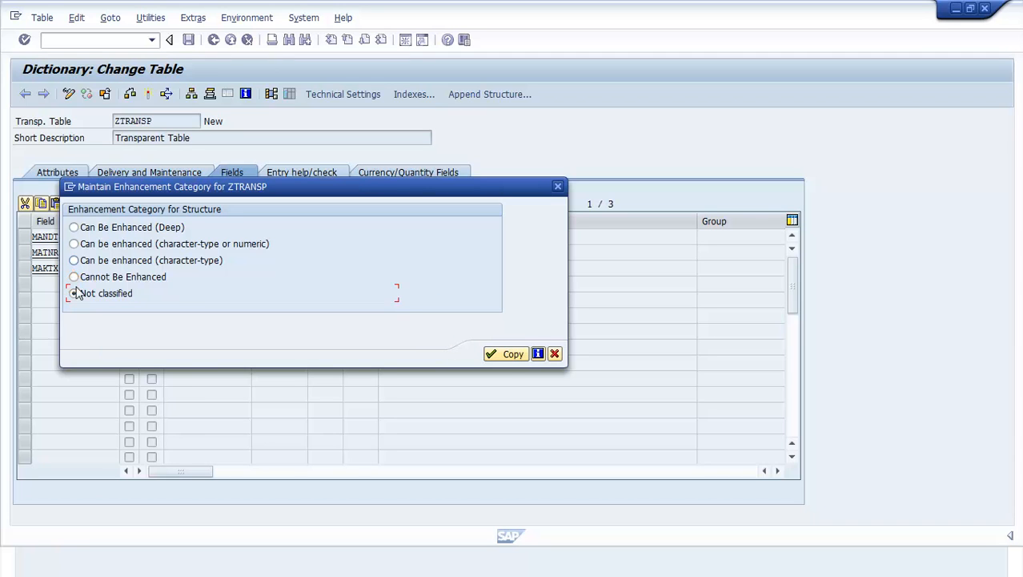
left_click(74, 259)
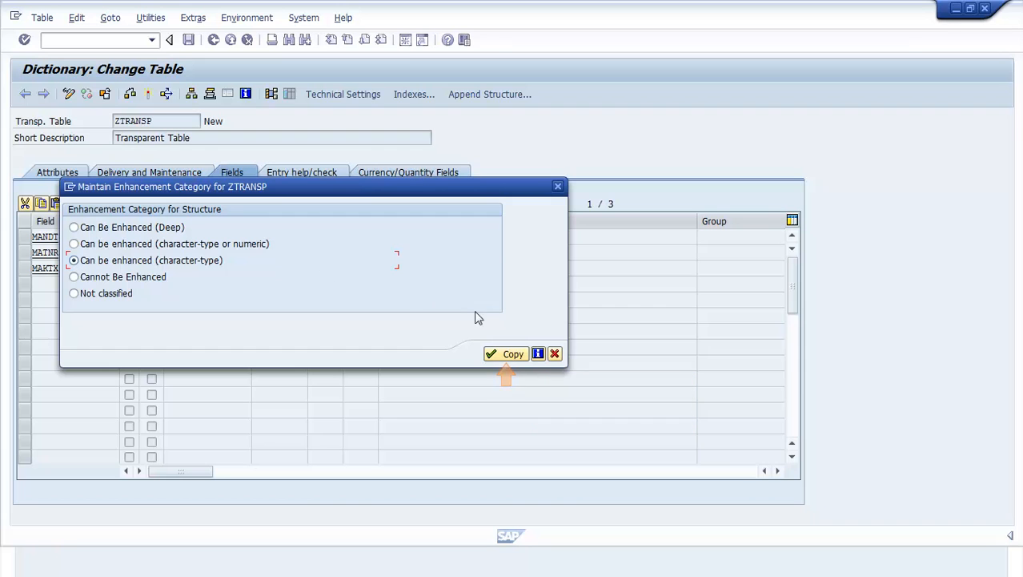
left_click(506, 353)
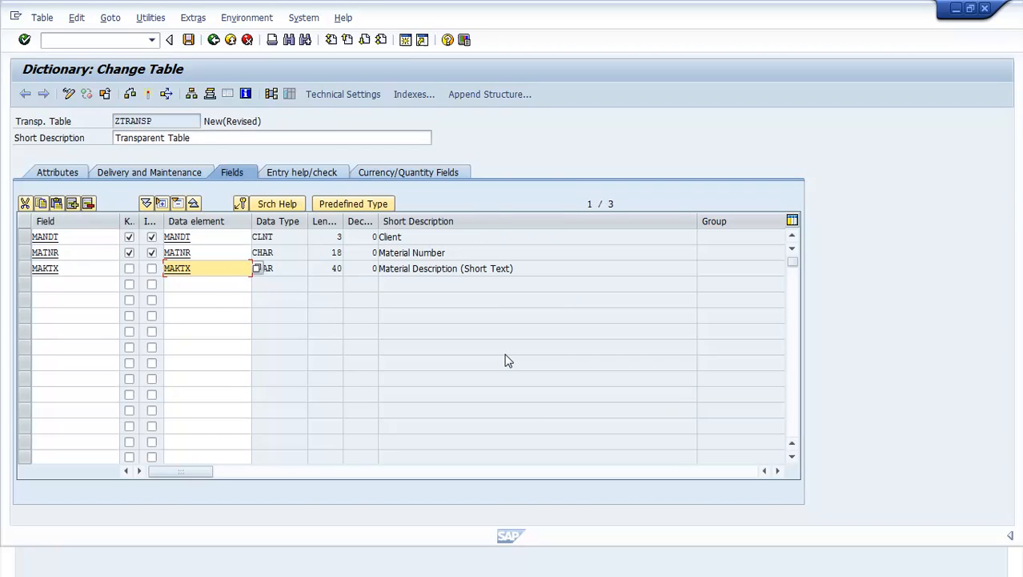
mouse_move(148, 94)
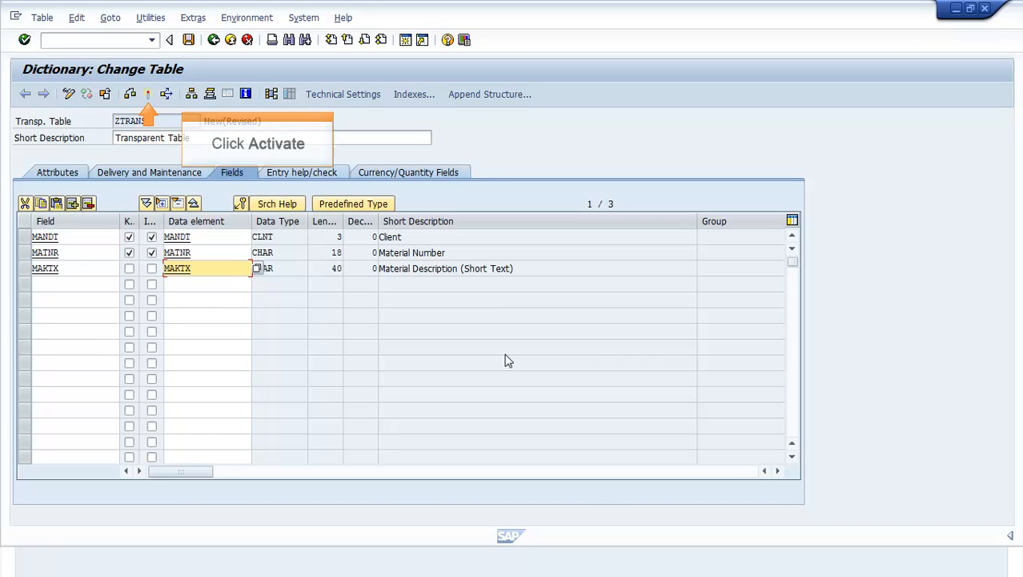
mouse_move(149, 94)
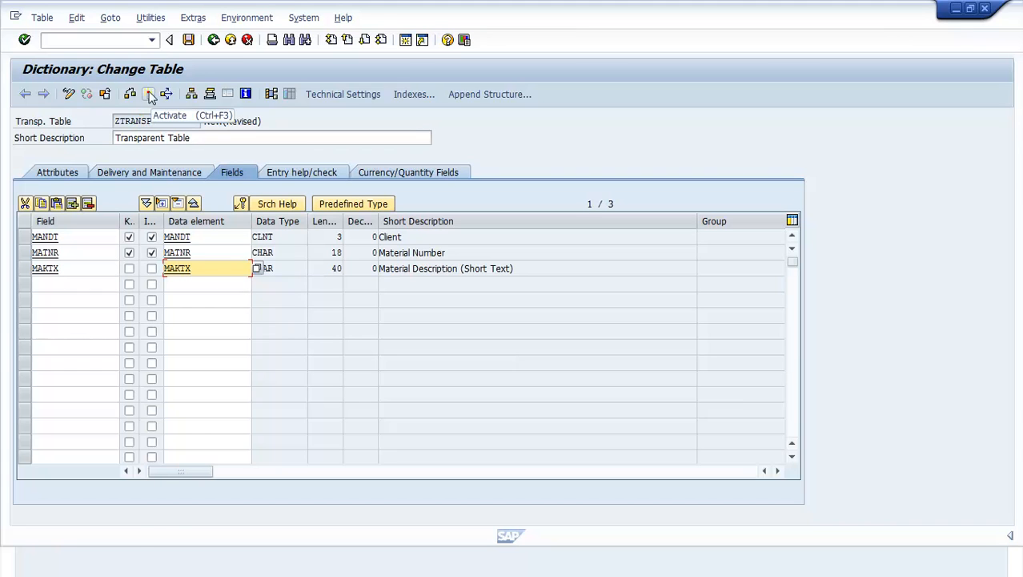
Step: Activate table ZTRANSP so its status reads Active
left_click(149, 93)
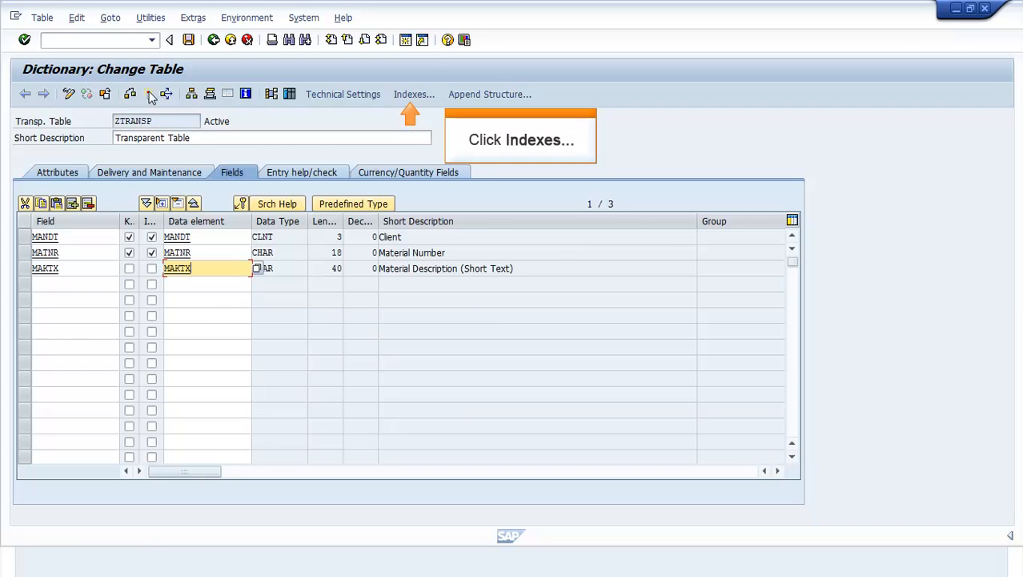
mouse_move(408, 97)
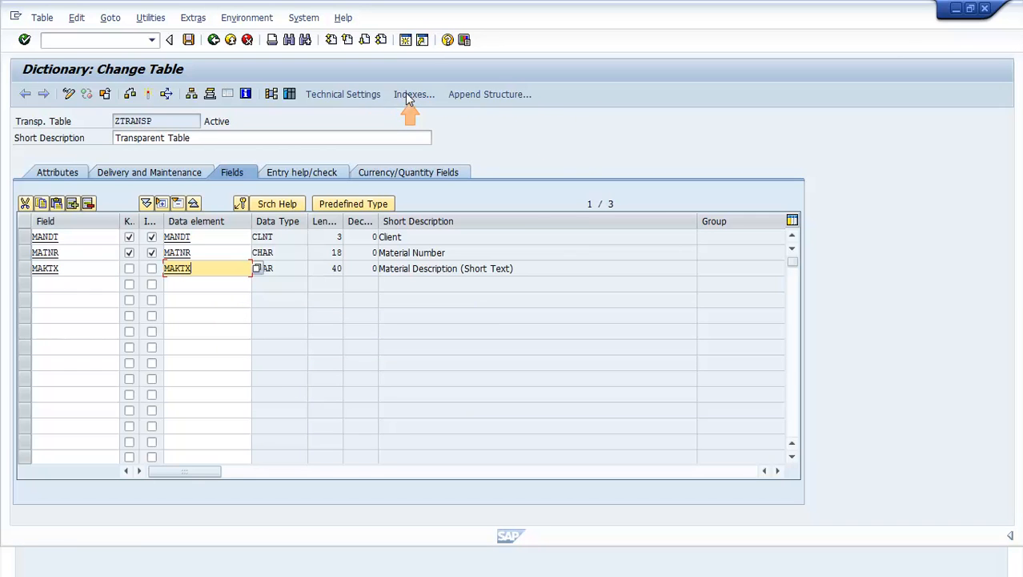
Step: Create a new standard index named ZV1 from ZTRANSP's Indexes list
left_click(414, 94)
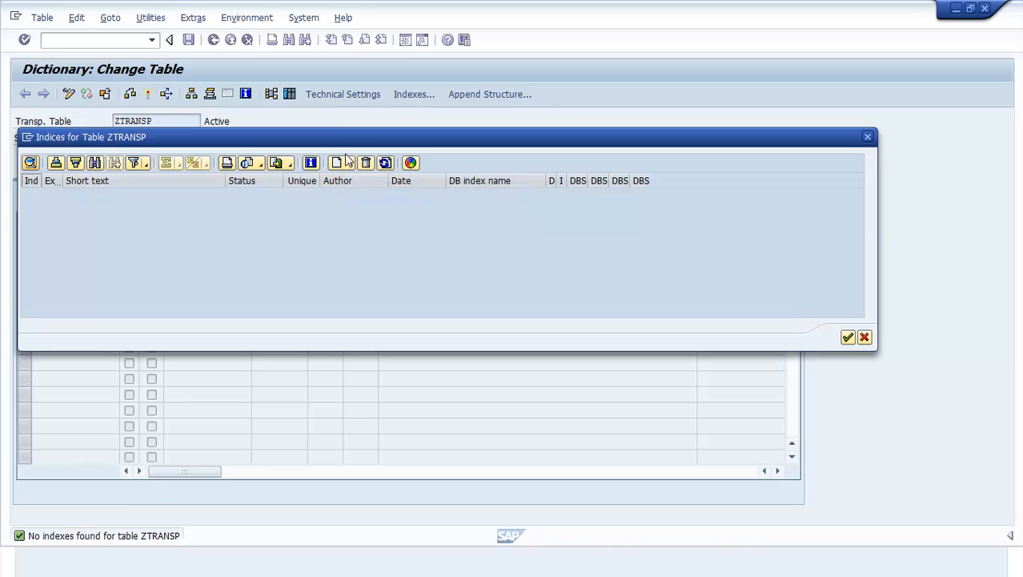
left_click(337, 163)
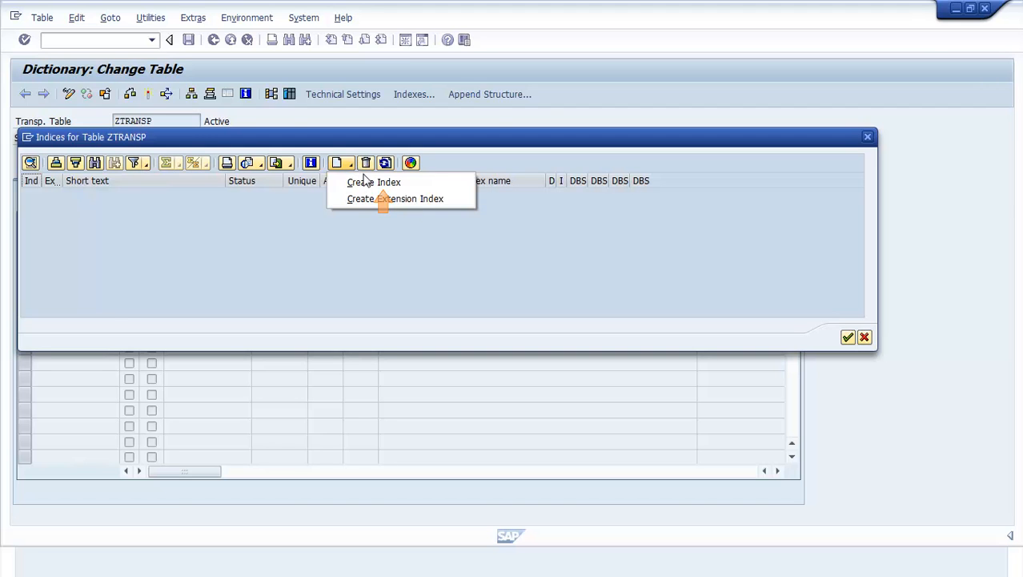
left_click(374, 181)
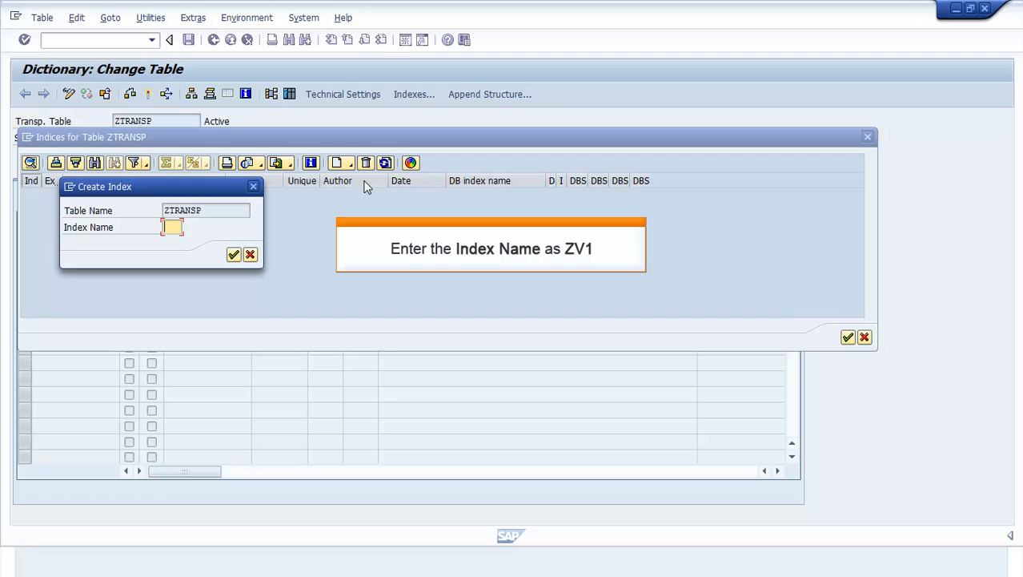
type("ZV1")
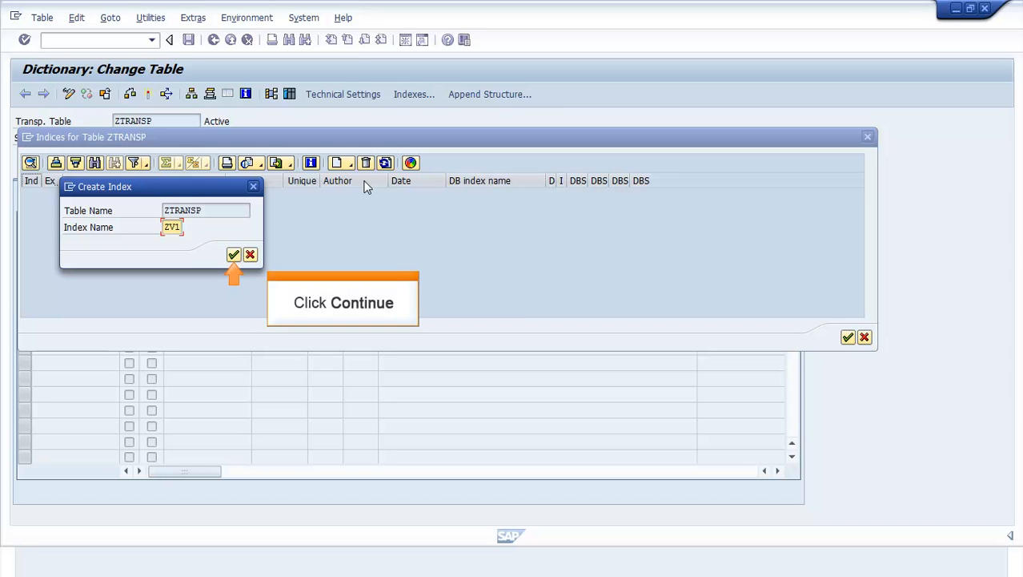
left_click(233, 254)
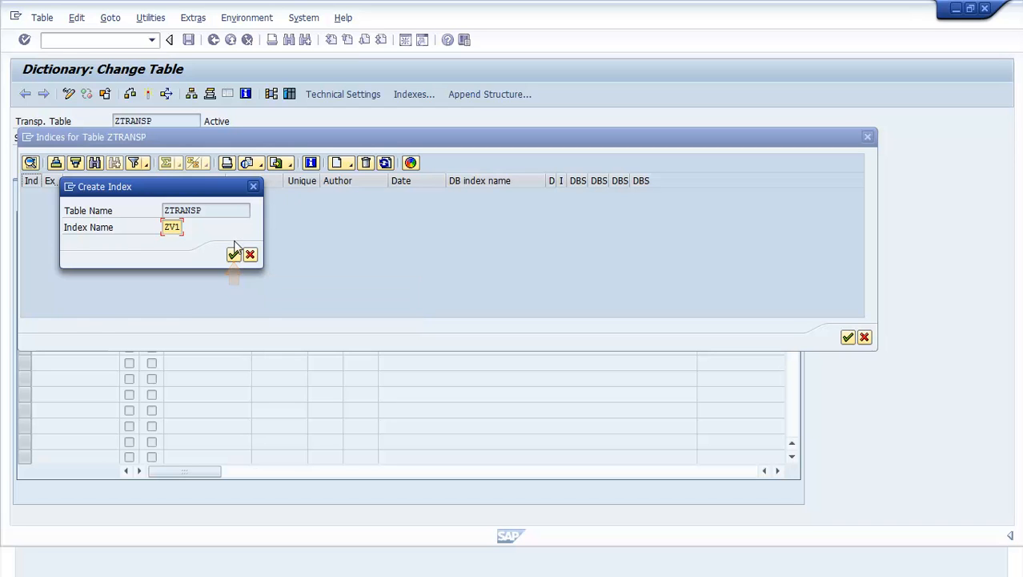
left_click(233, 254)
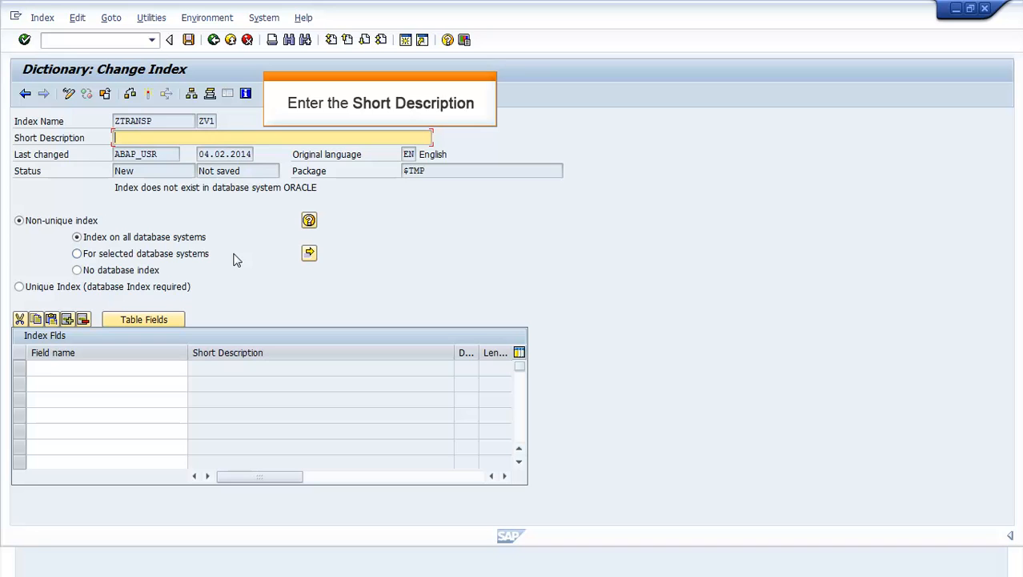
Step: Describe index ZV1 as 'Index for table', add MATNR and MAKTX, then save and activate
type("Index fo")
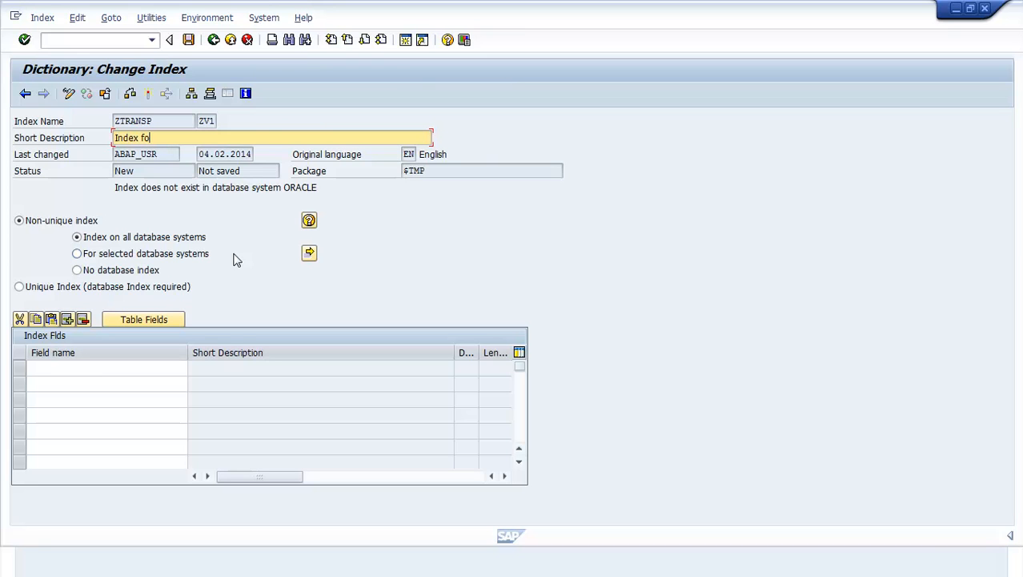
type("r table")
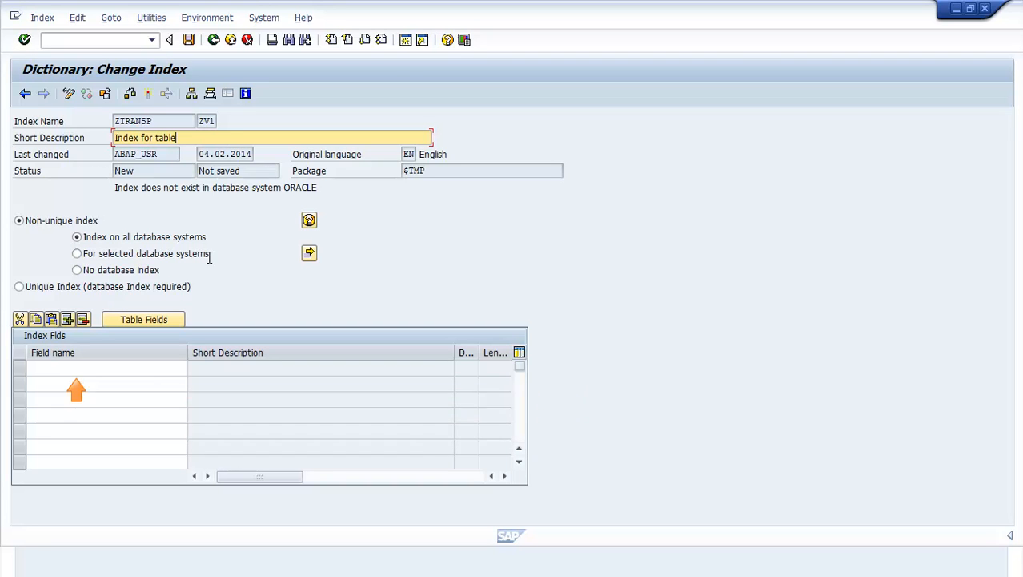
type("MATNR")
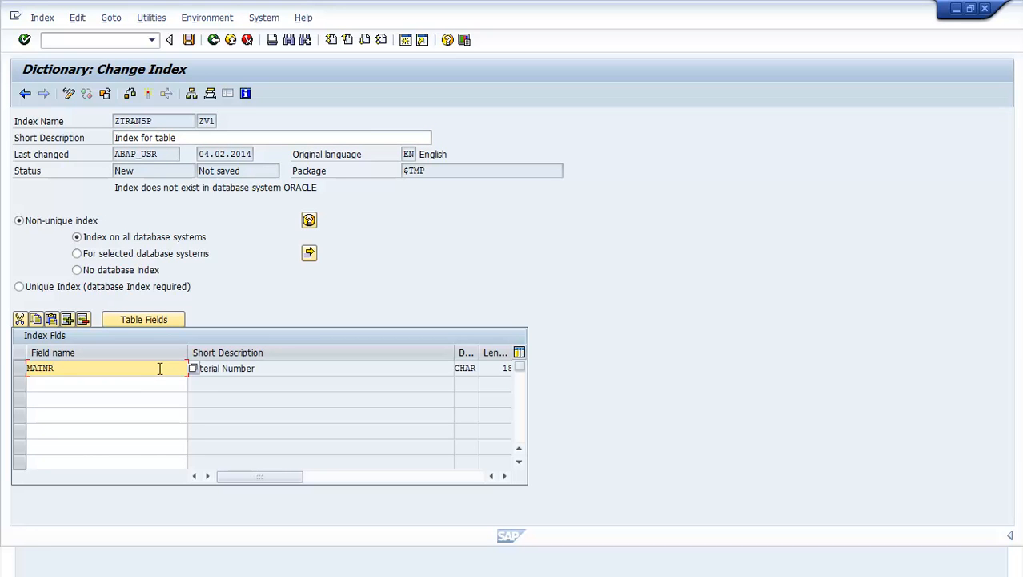
type("MAKTX")
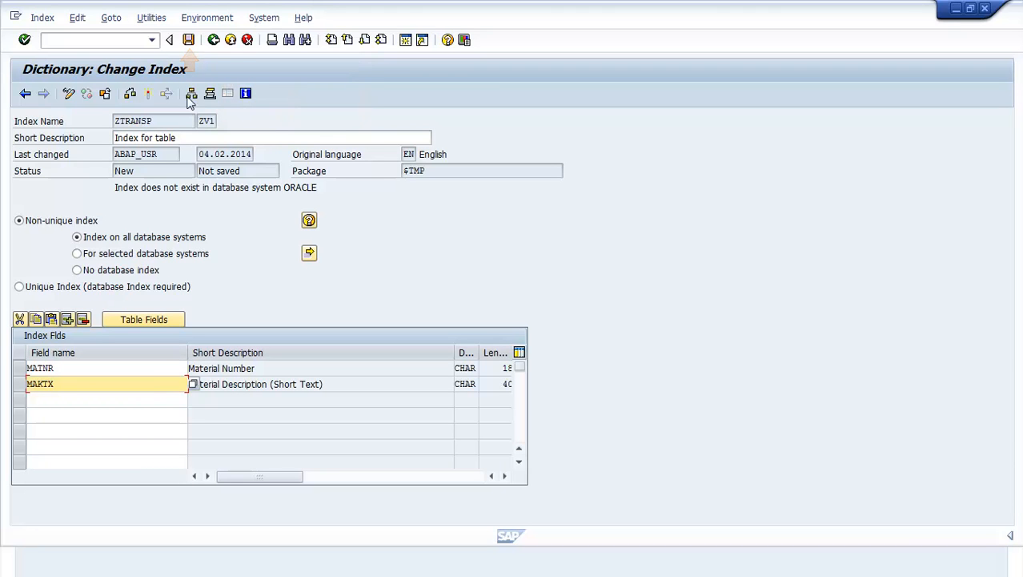
left_click(188, 39)
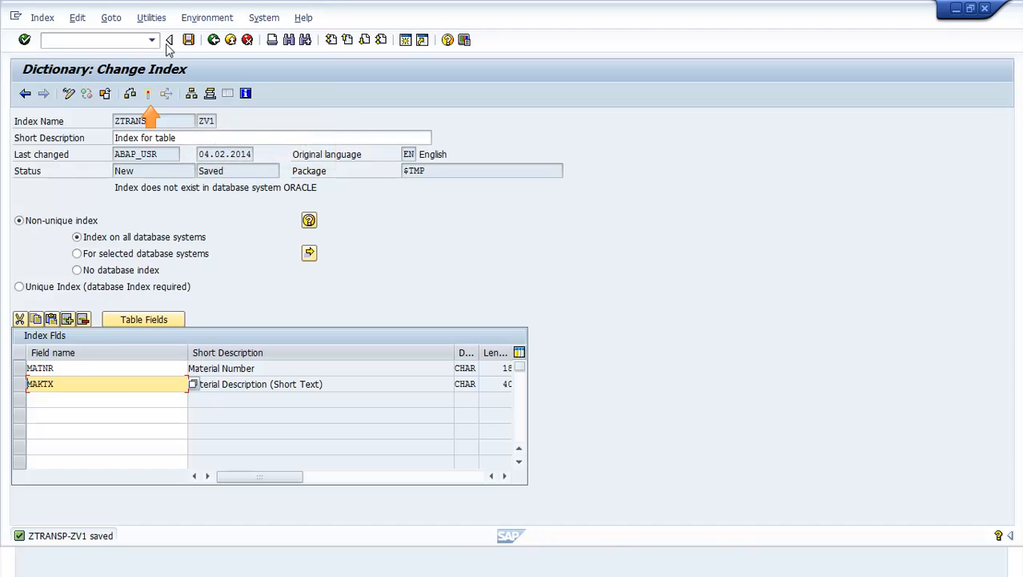
mouse_move(148, 94)
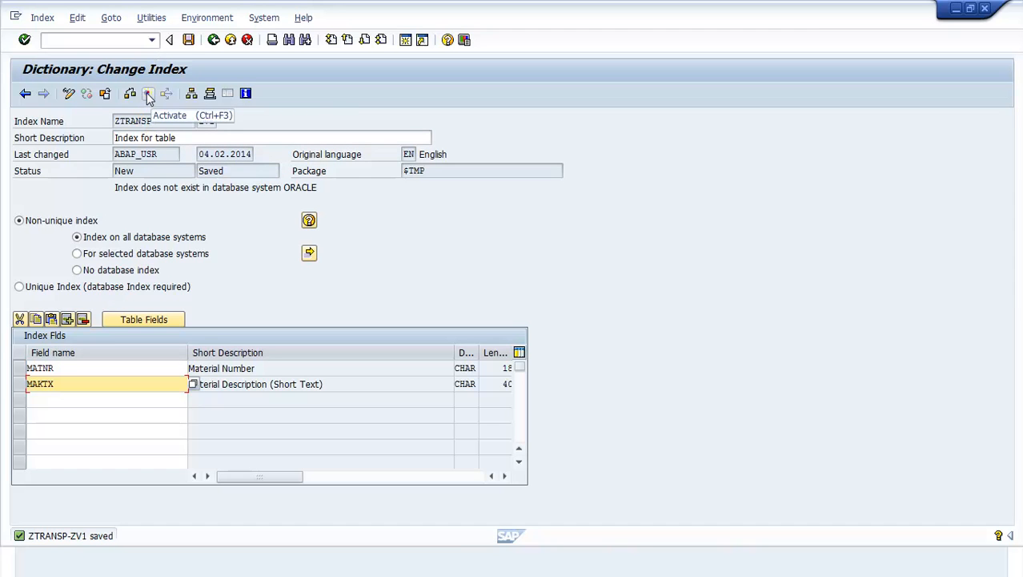
left_click(148, 94)
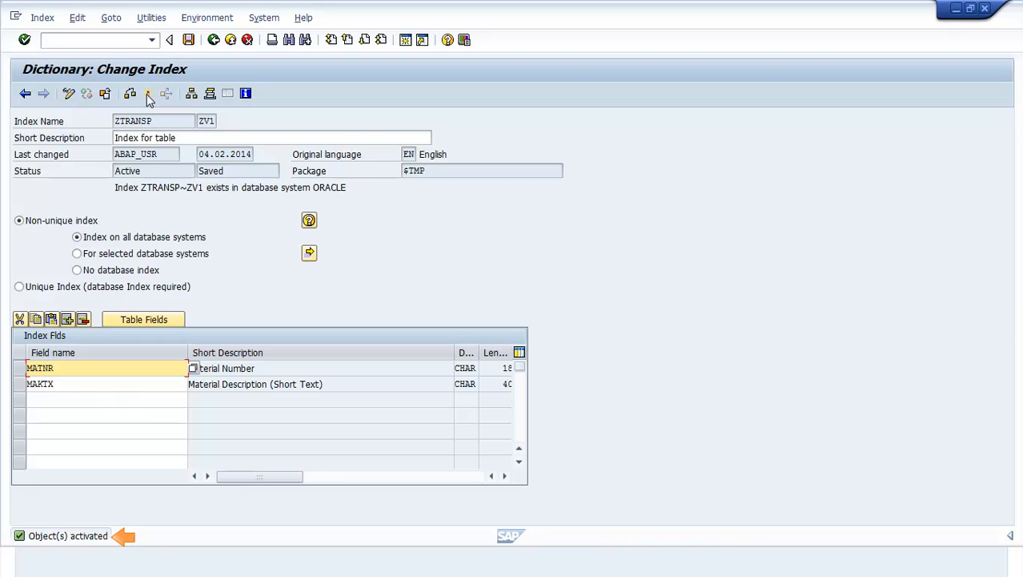